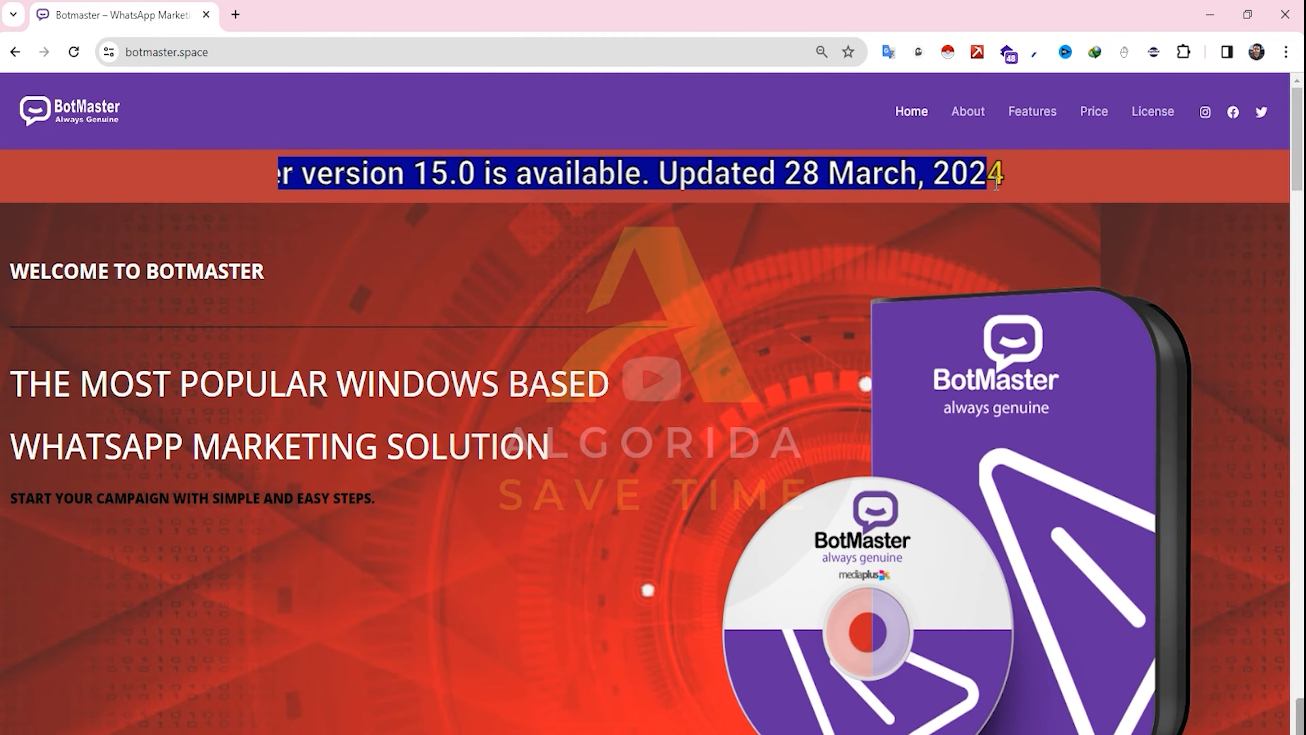
- Scroll the BotMaster site down to the Key Features section with Chat GPT Bot and Interactive Catalog
scroll(down, 3)
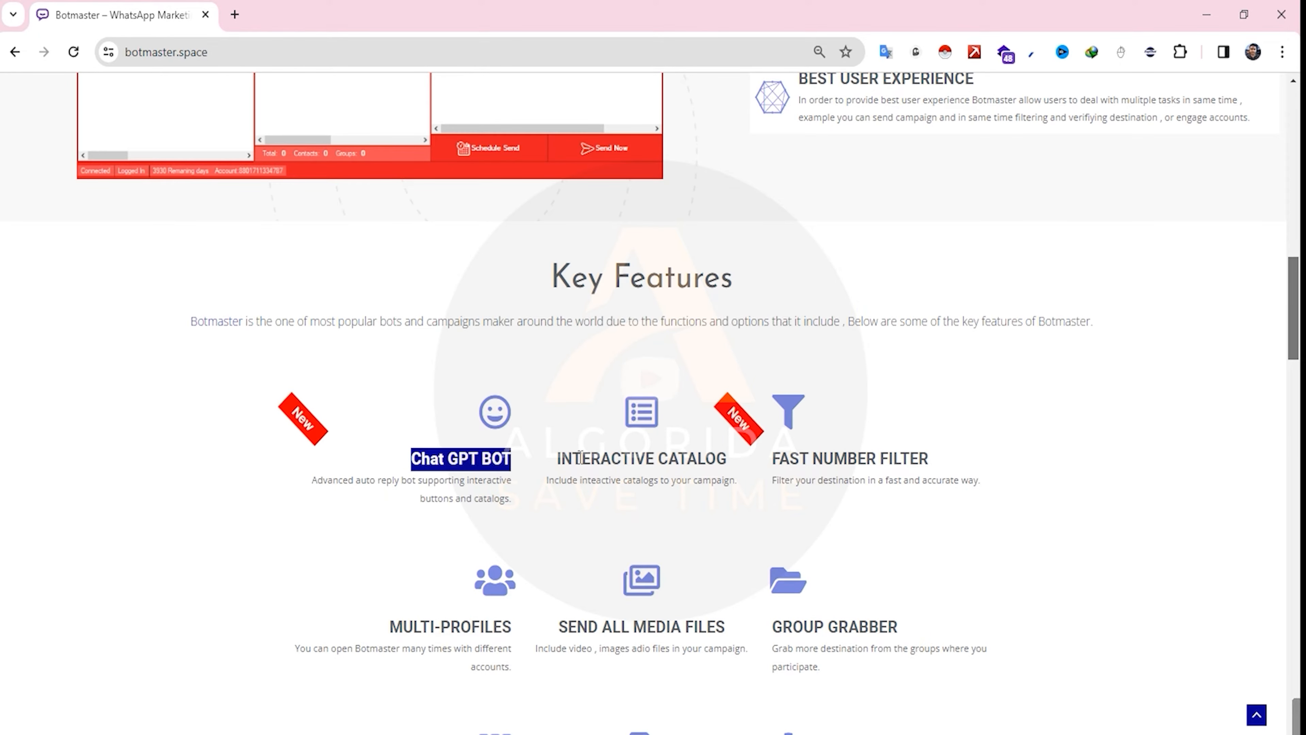
scroll(down, 3)
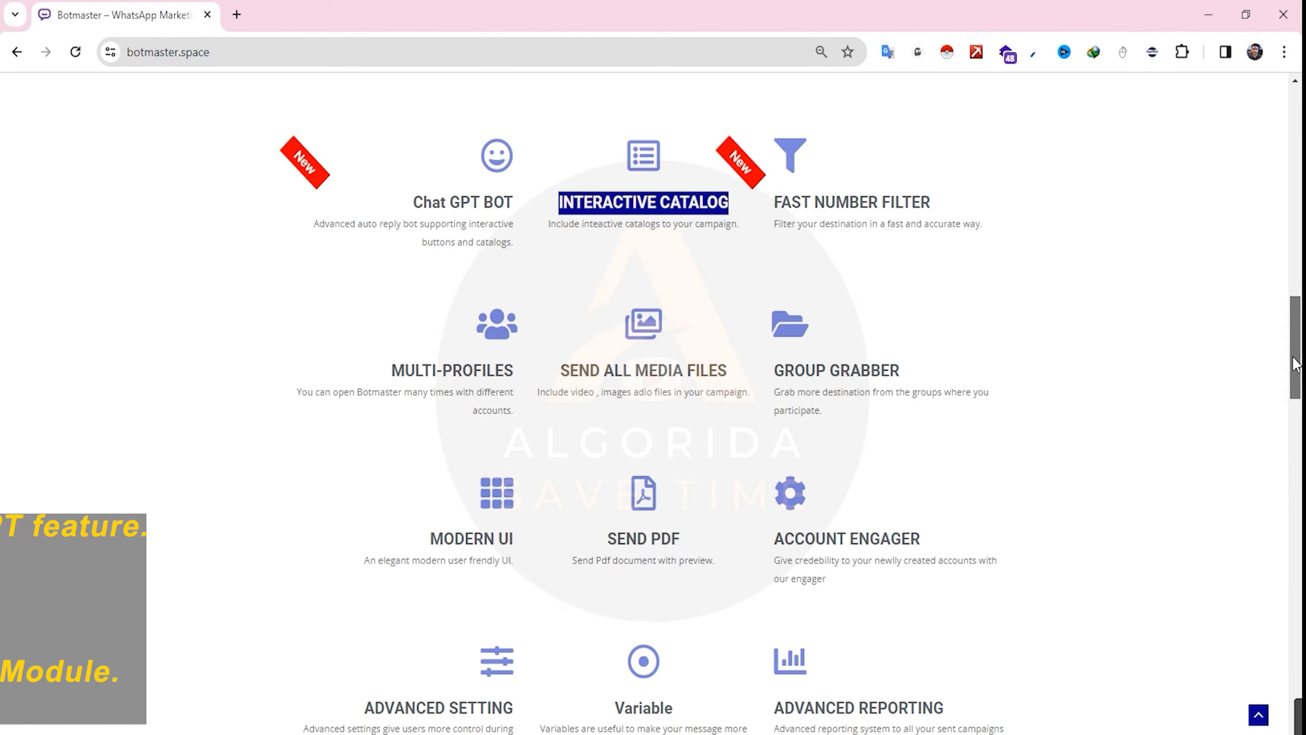
- Scroll down to the pricing plans: Yearly $12, Life Time $32, Multi Device $53, Reseller $105
scroll(down, 3)
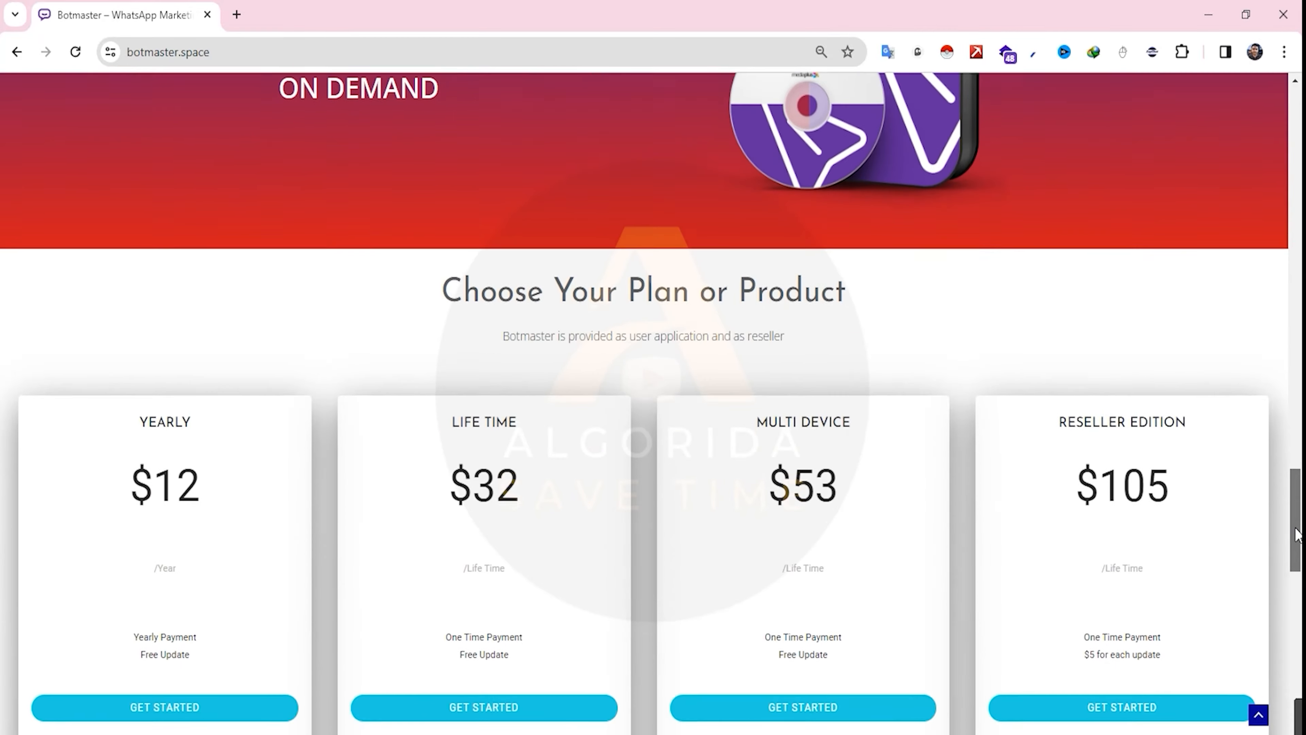
scroll(down, 3)
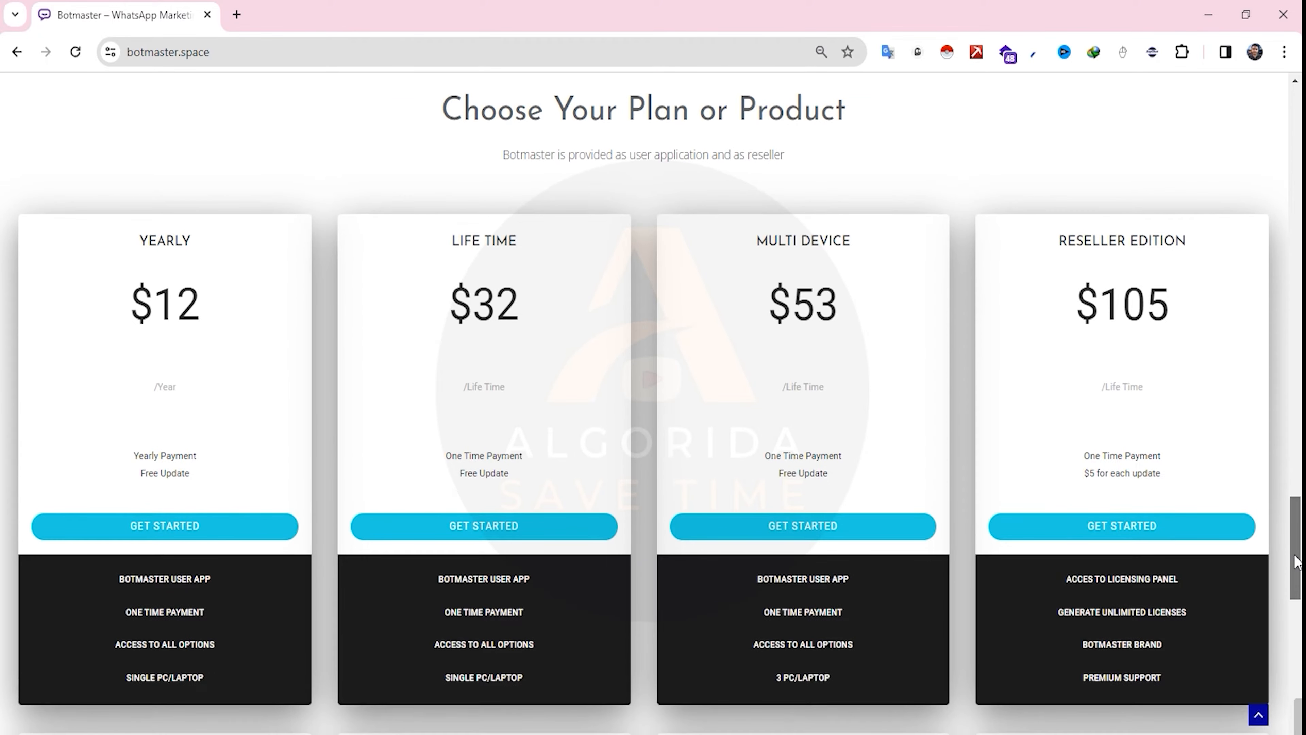
mouse_move(1266, 507)
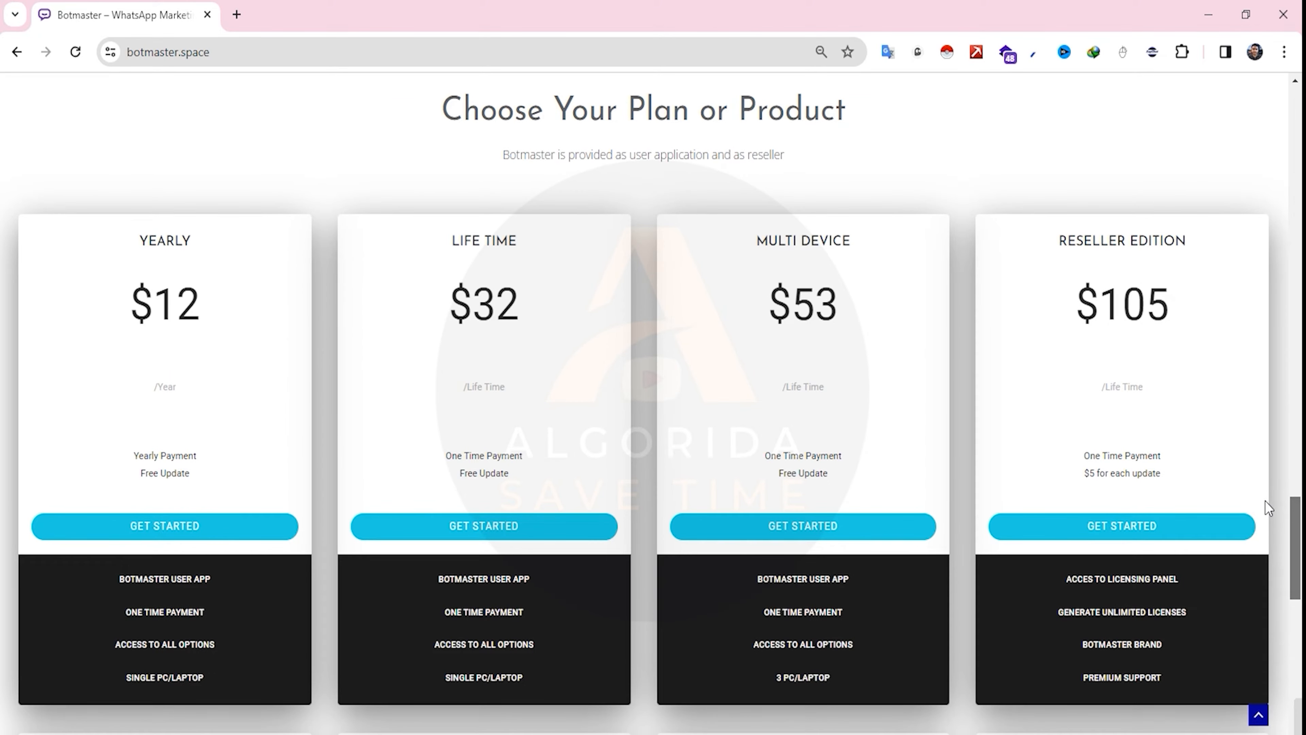
scroll(down, 3)
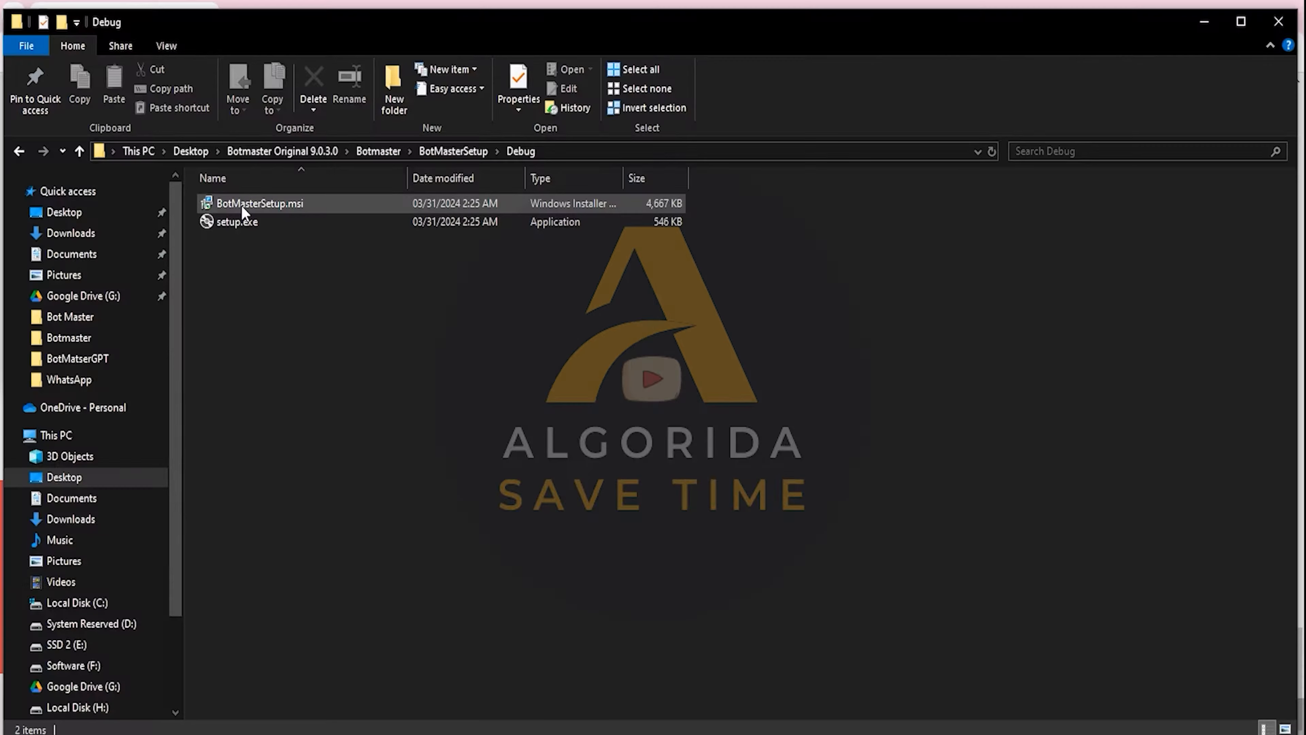
- Run setup.exe from the Debug folder and accept the default Mediaplus BotMaster install folder
double_click(237, 221)
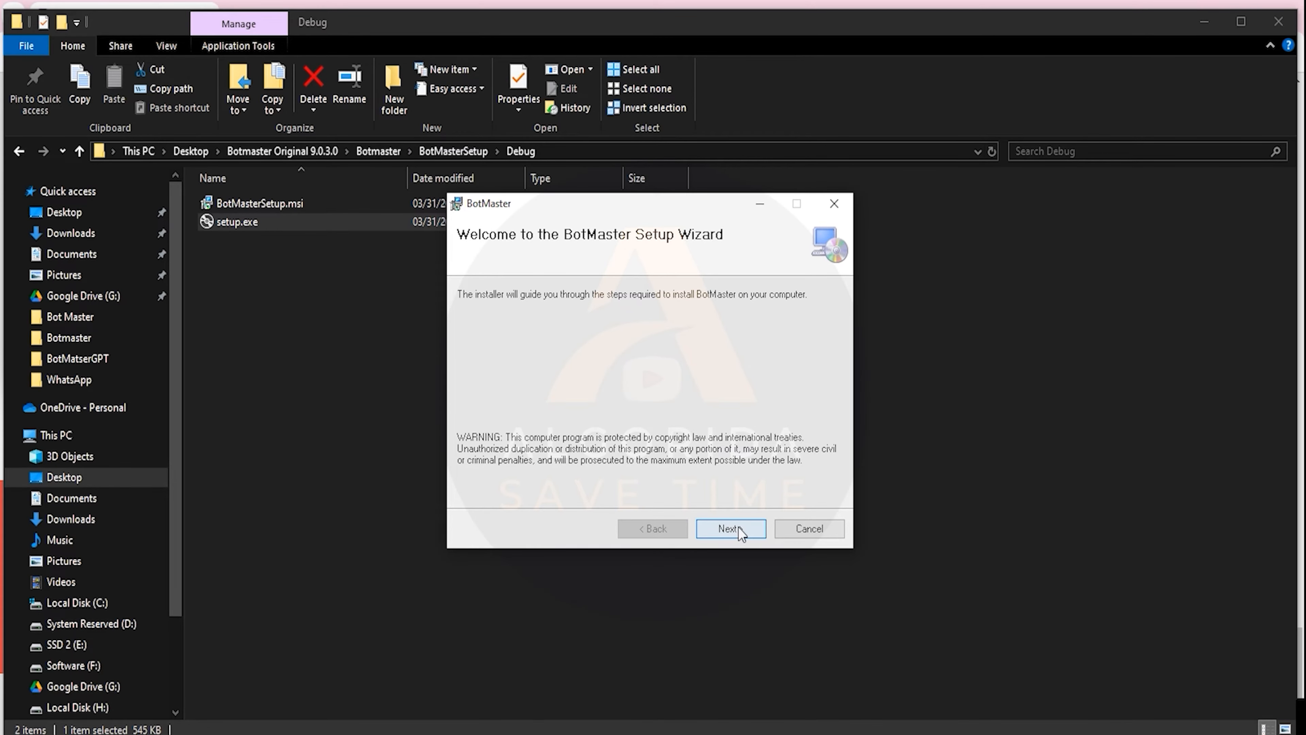
click(729, 528)
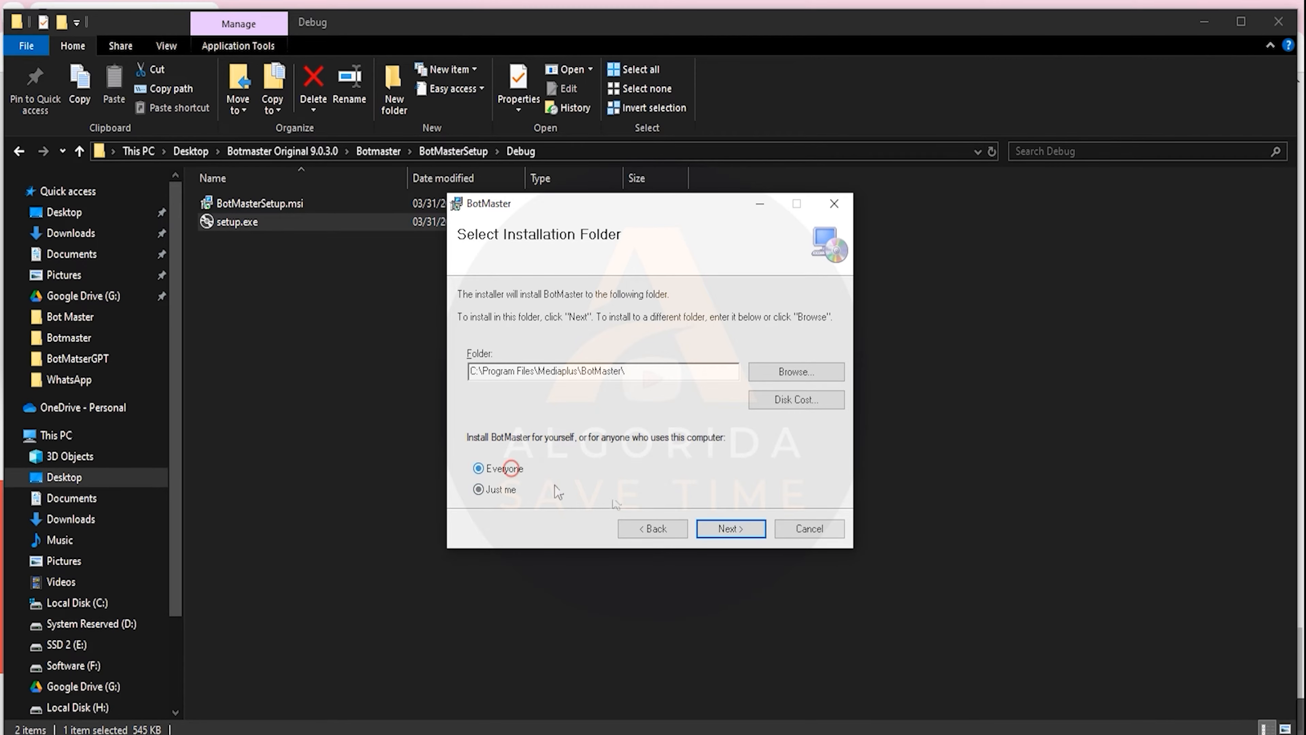
click(728, 528)
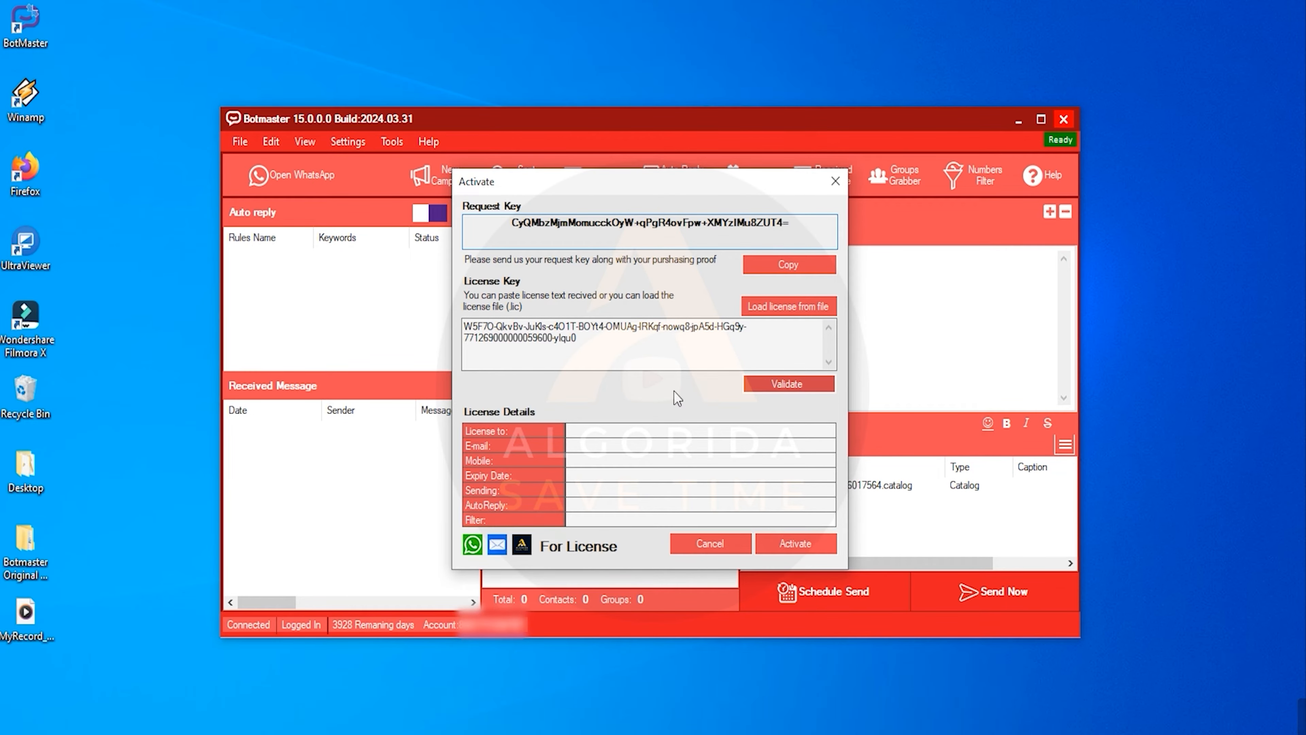
- Validate and activate the pasted licence key, confirming the success message (valid until 31 December 2034)
click(787, 383)
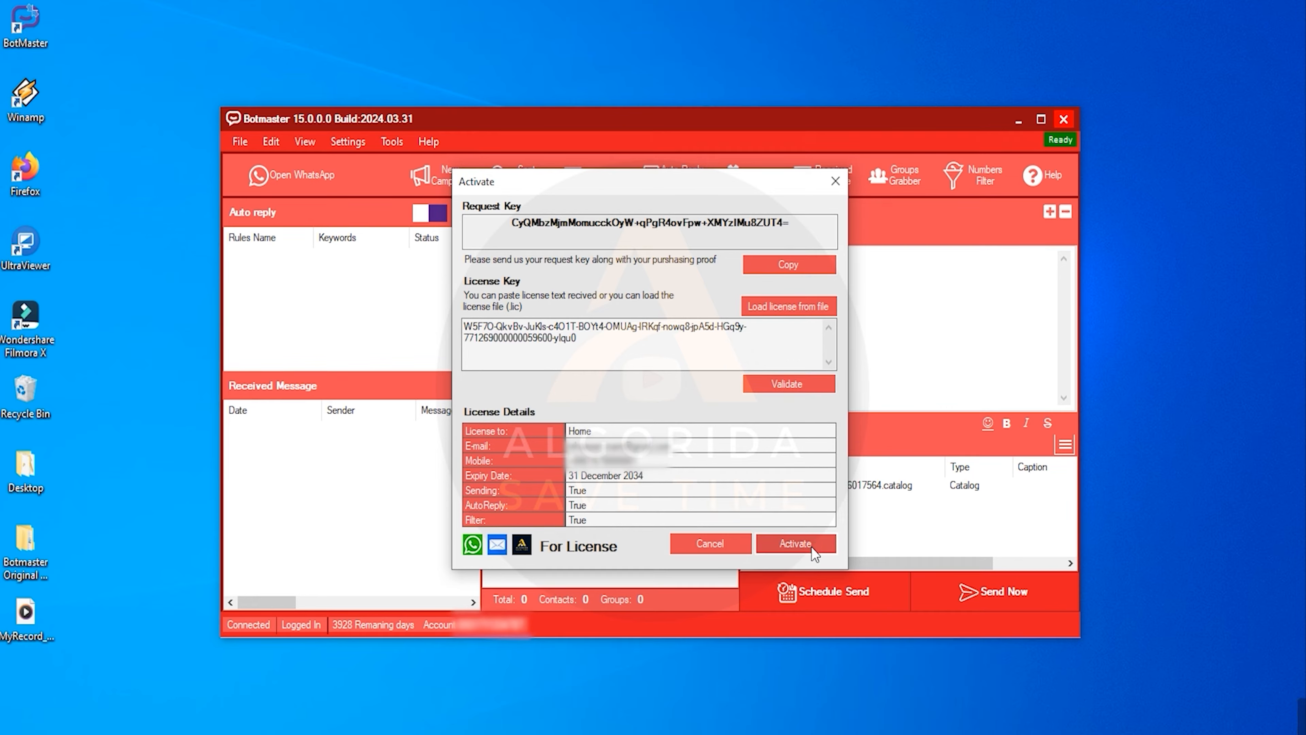
click(794, 543)
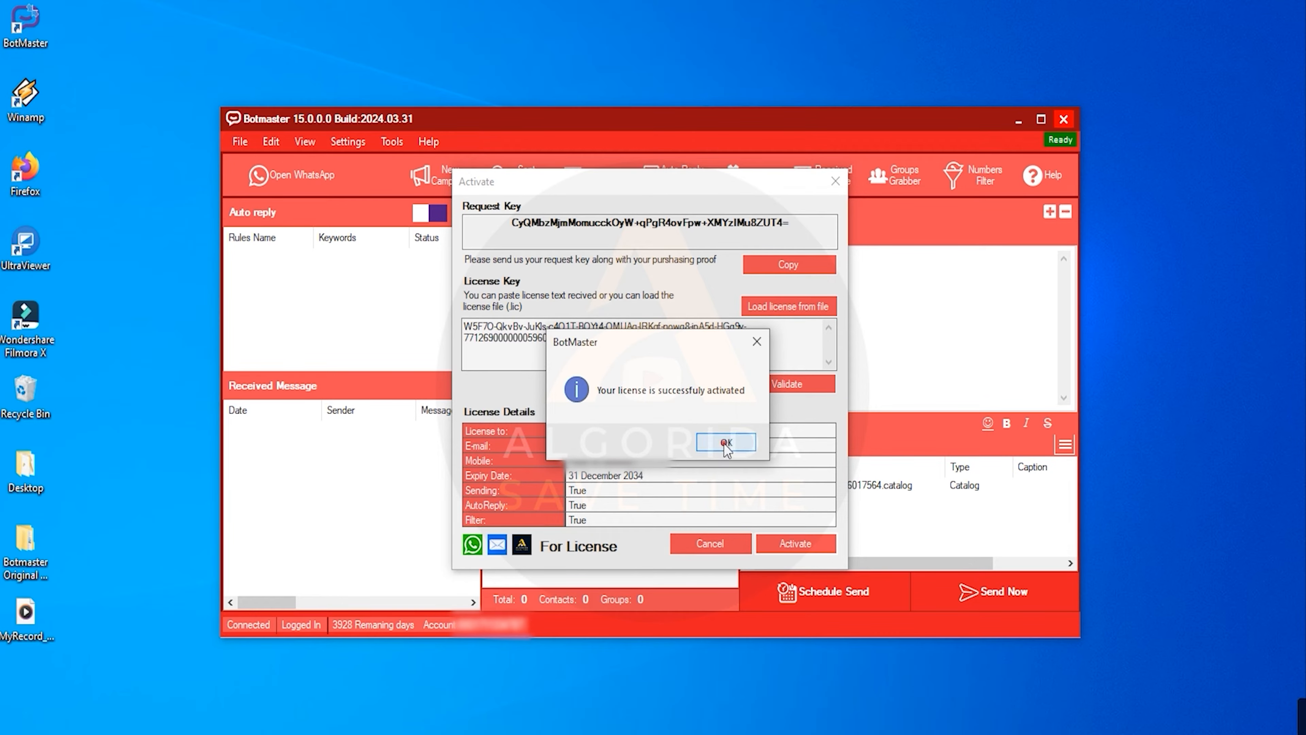
click(723, 442)
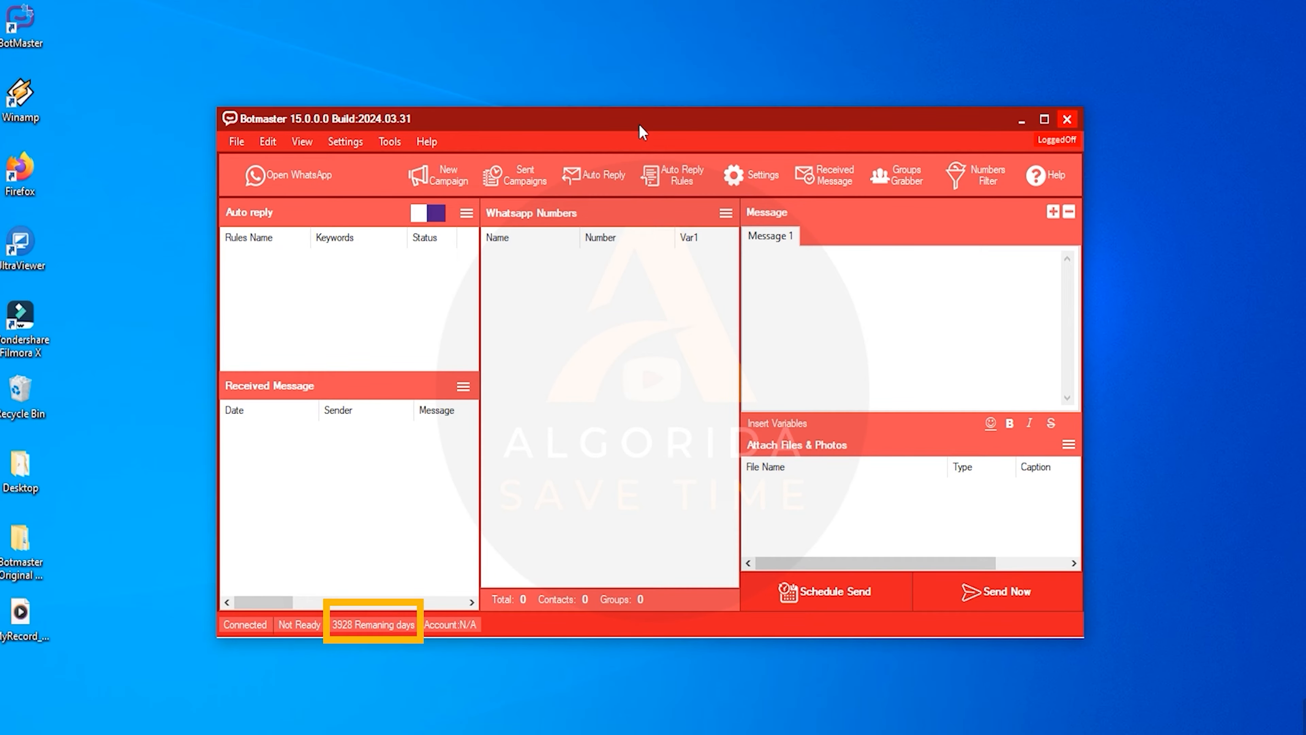
mouse_move(250, 175)
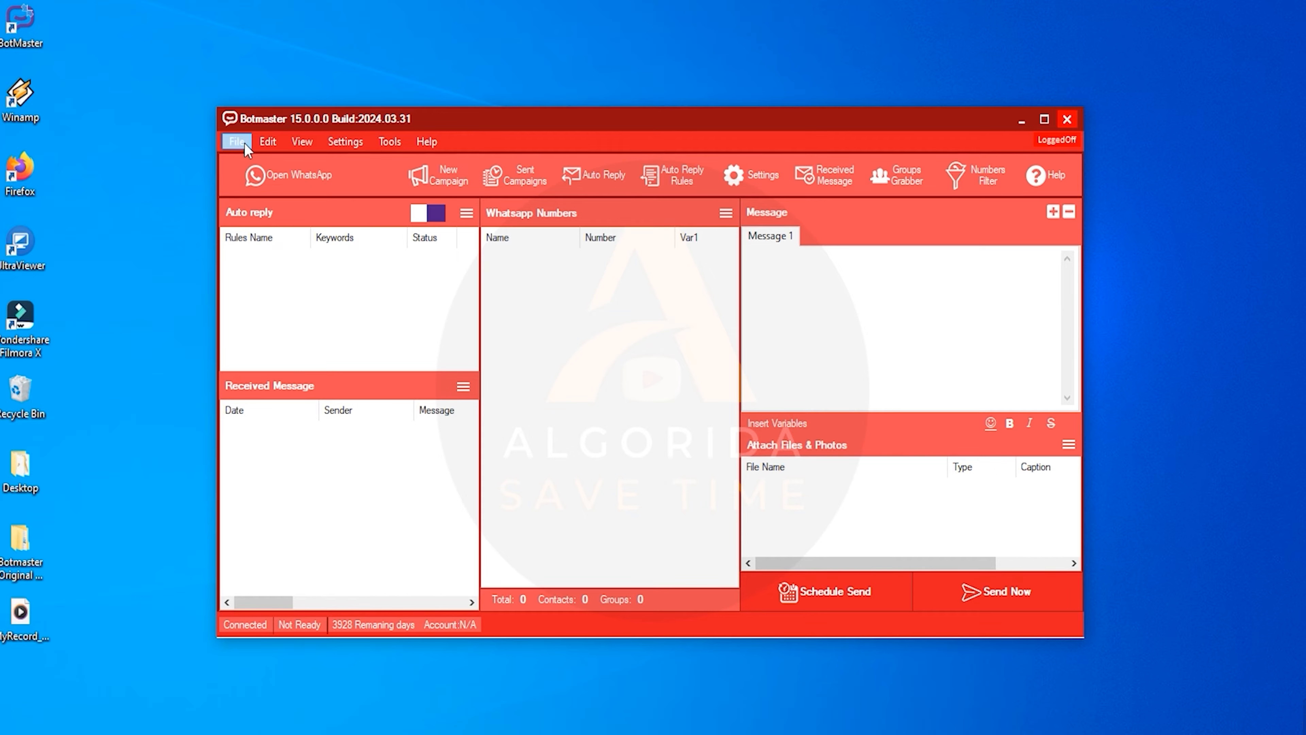
mouse_move(325, 138)
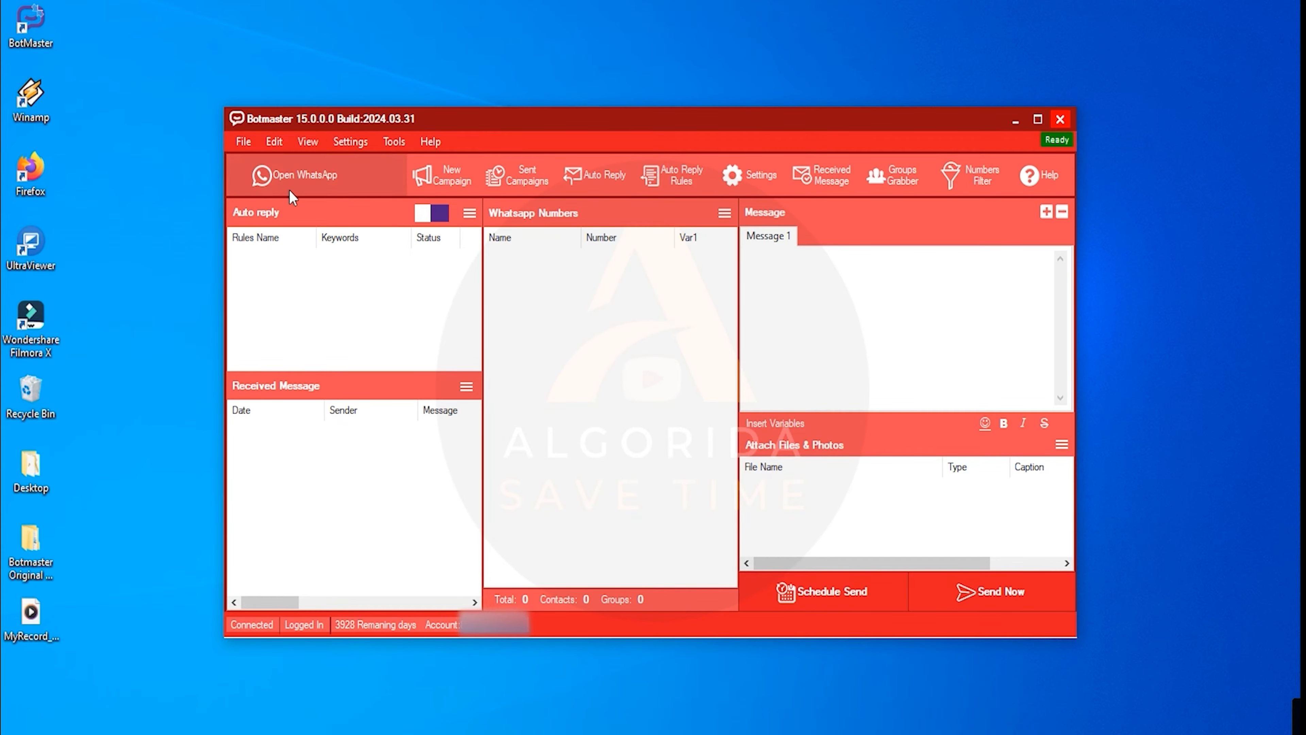
mouse_move(494, 196)
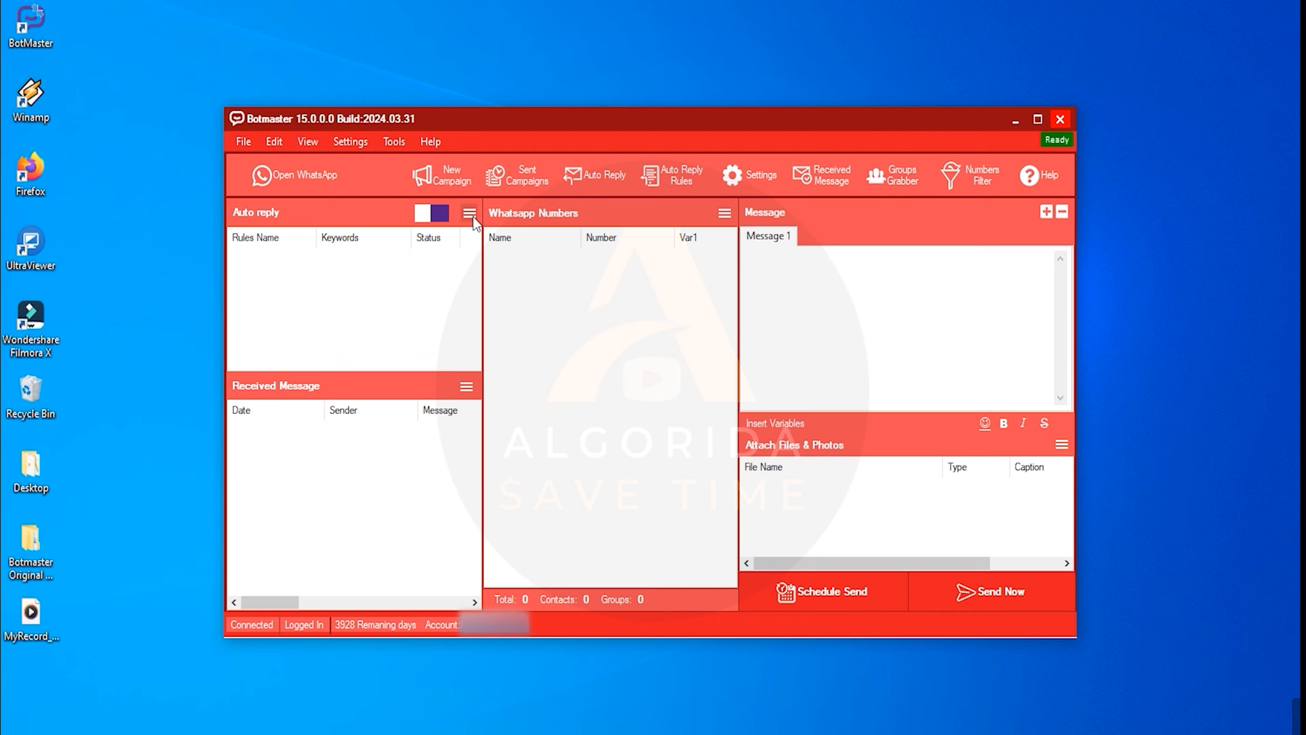
click(468, 214)
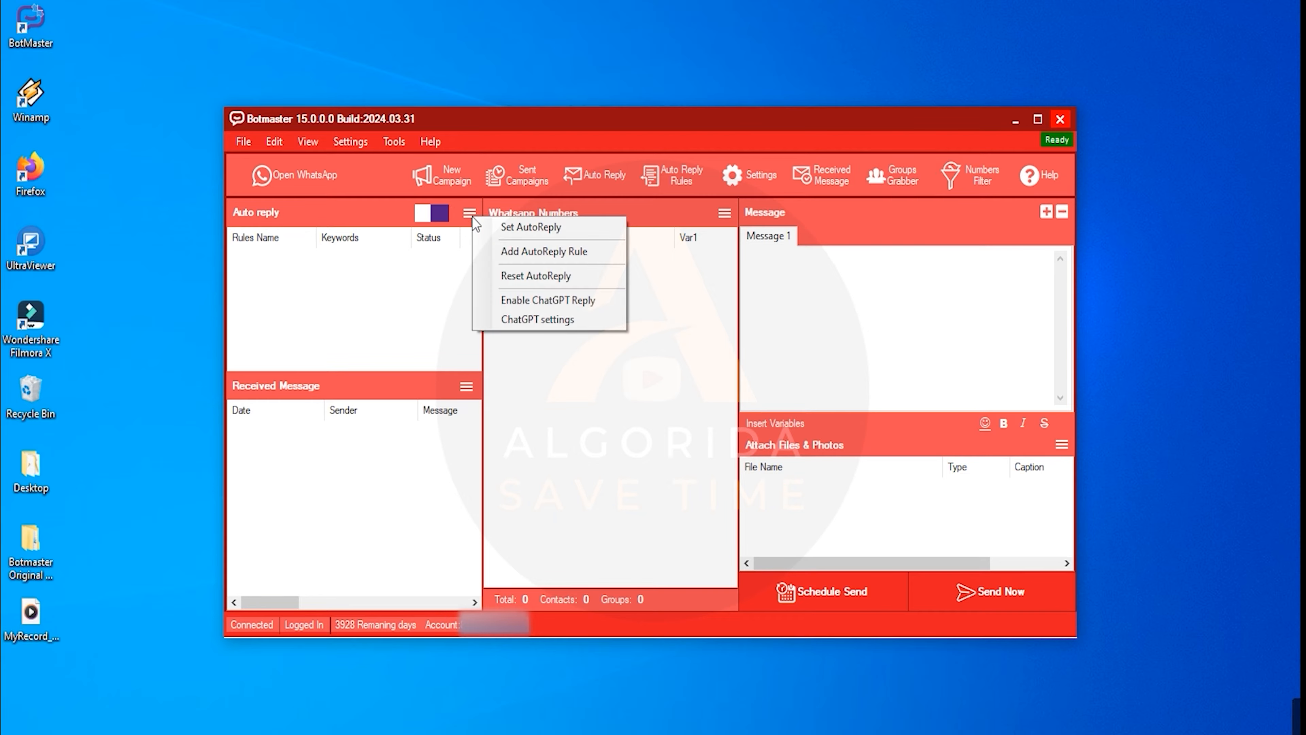
mouse_move(534, 275)
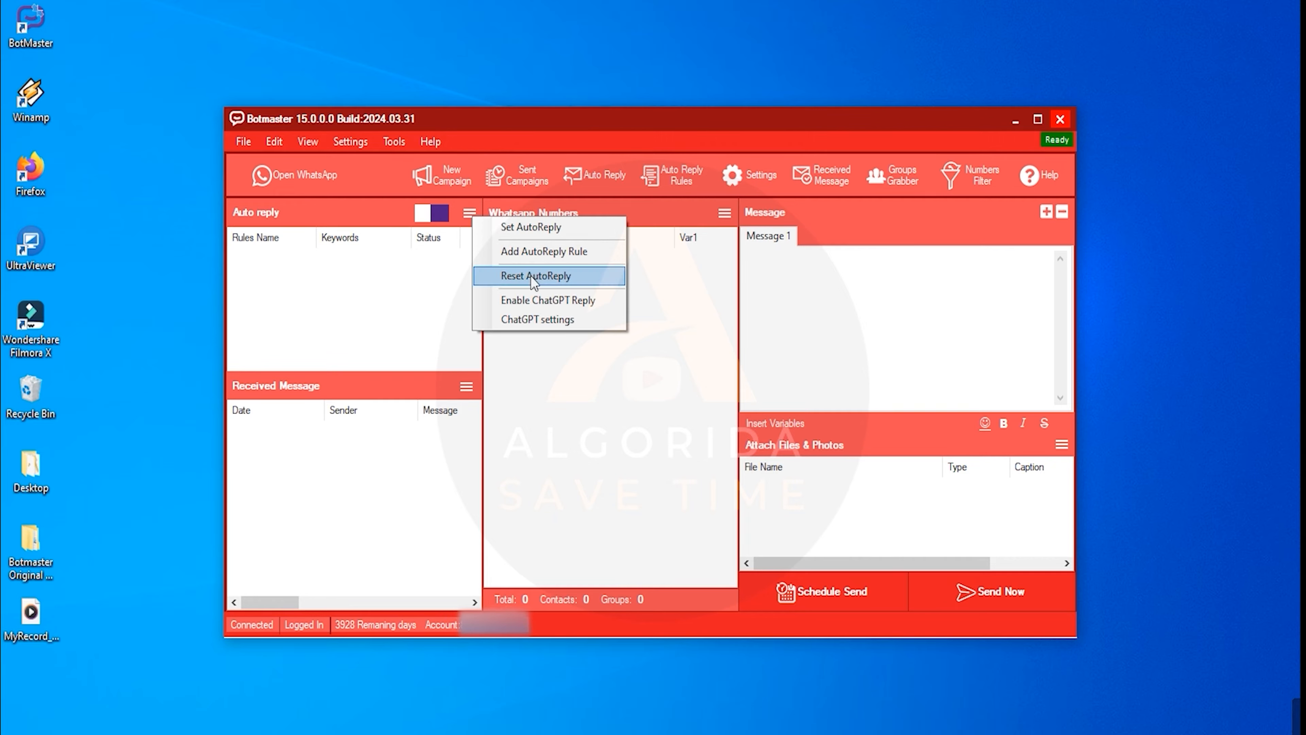
mouse_move(548, 300)
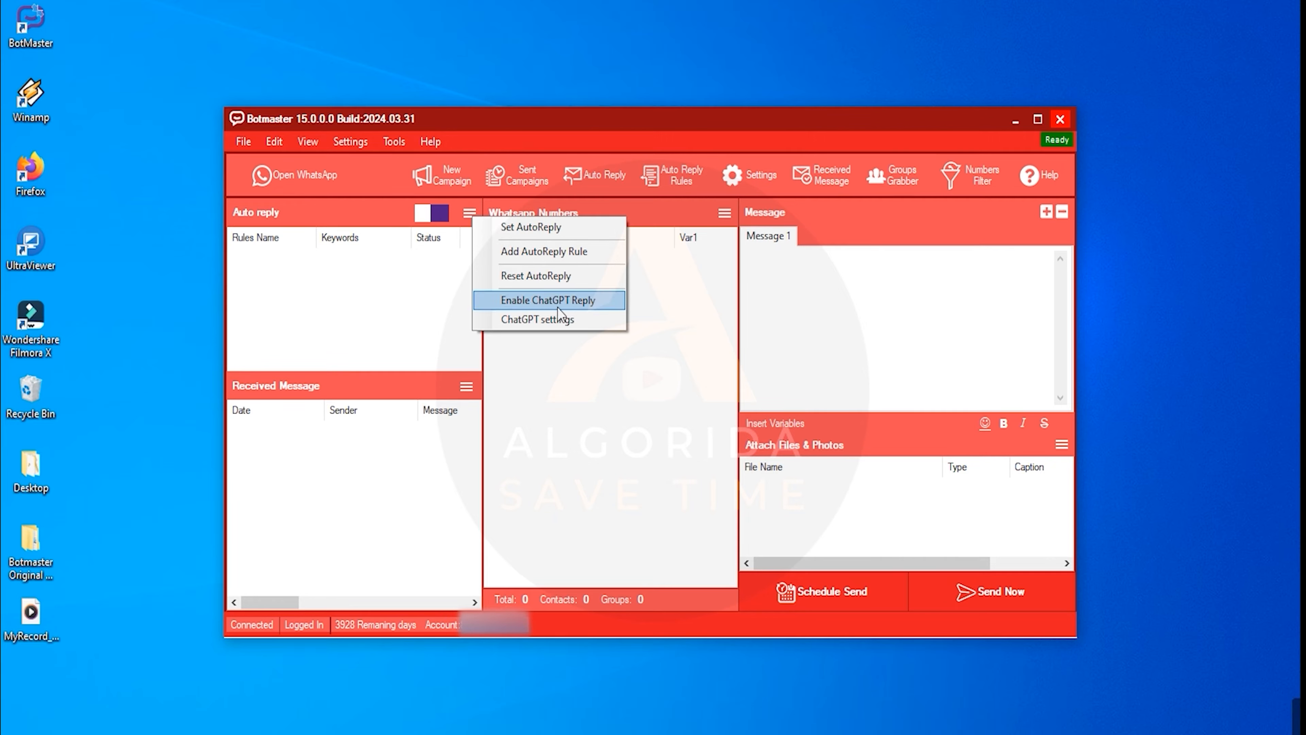
mouse_move(537, 318)
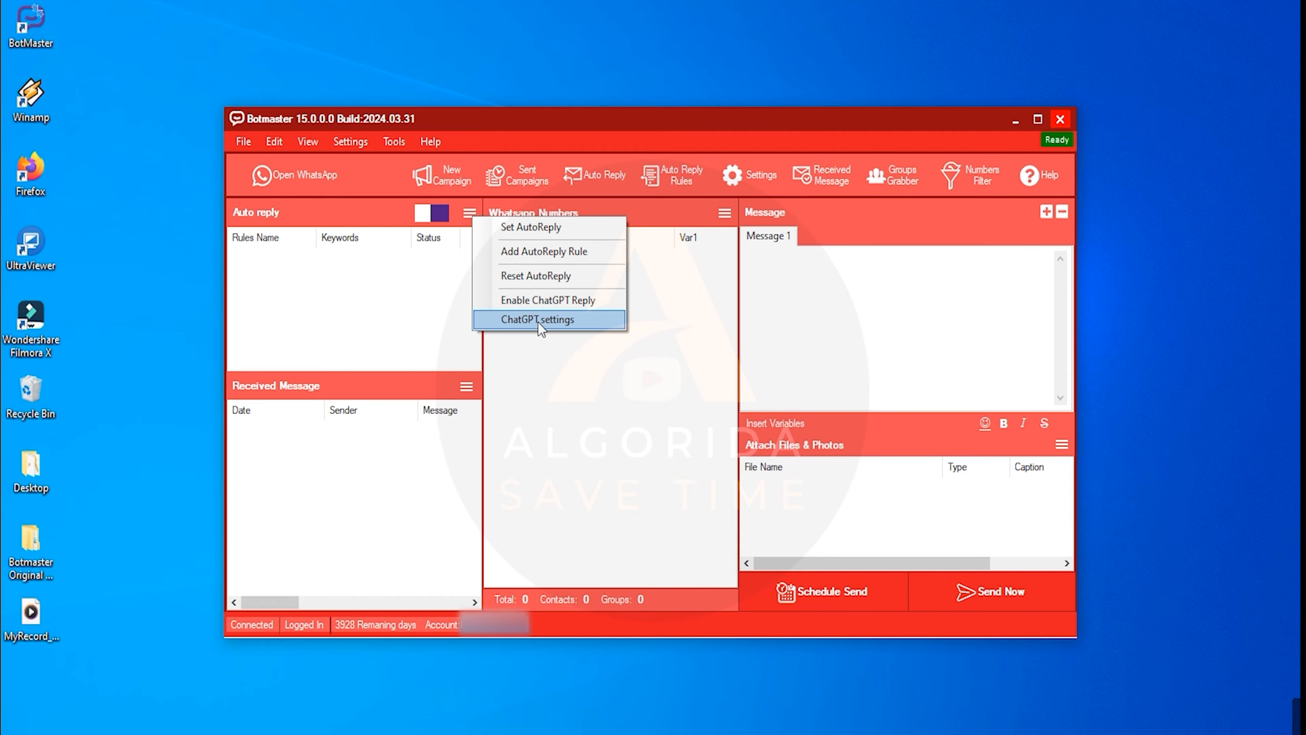
click(537, 319)
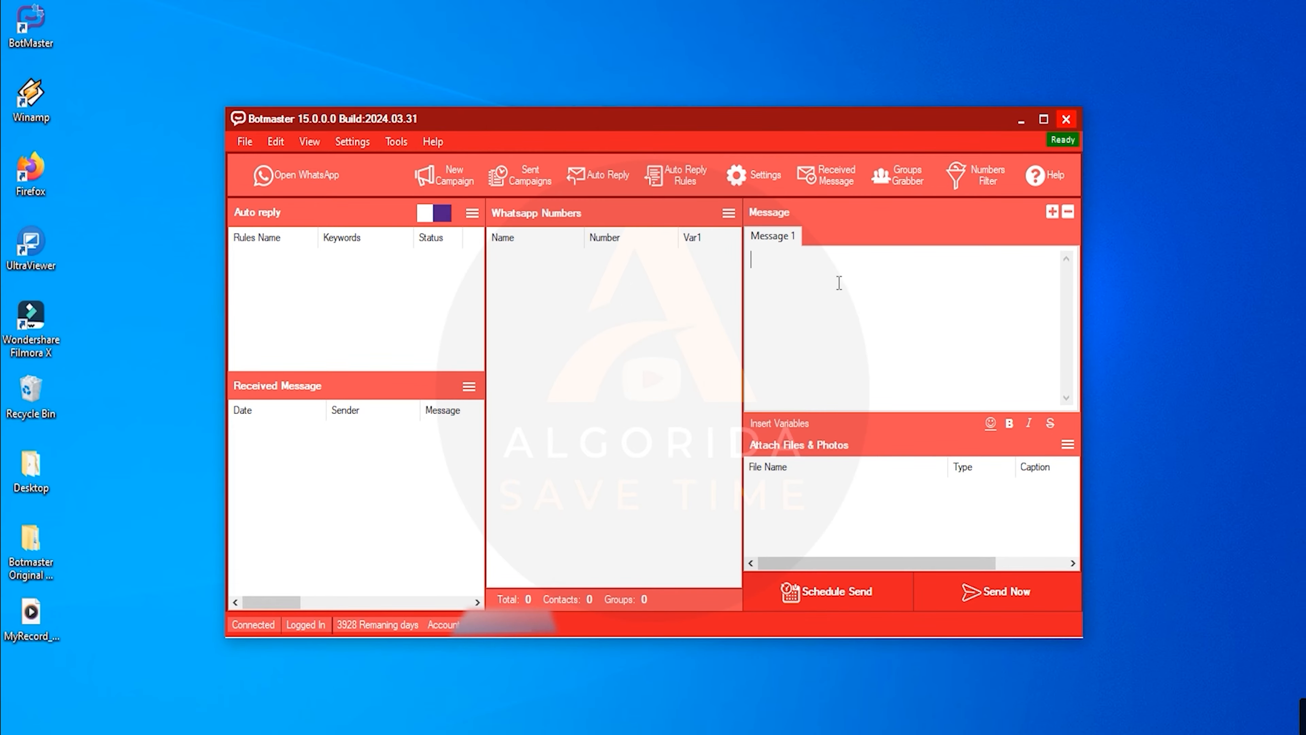
mouse_move(910, 401)
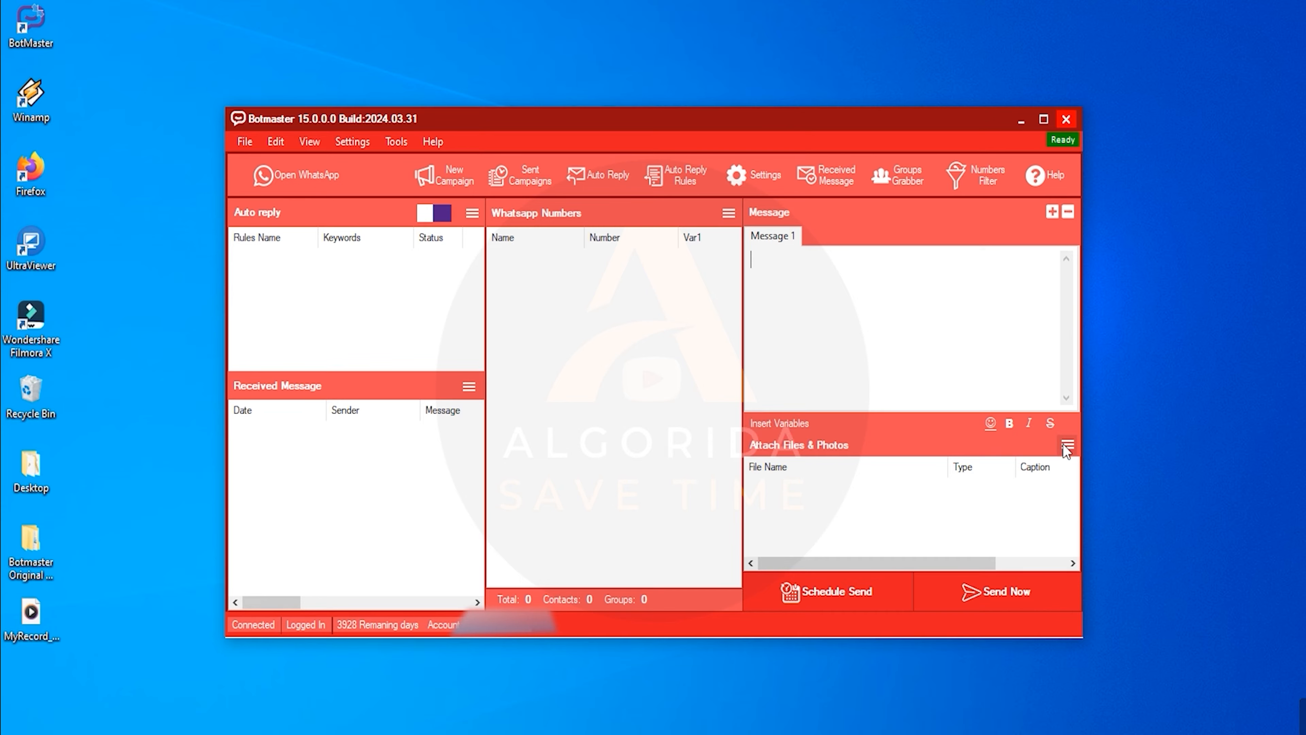
- Show the attachment options with Catalog Builder, close it, and return to the site's pricing plans
click(1069, 444)
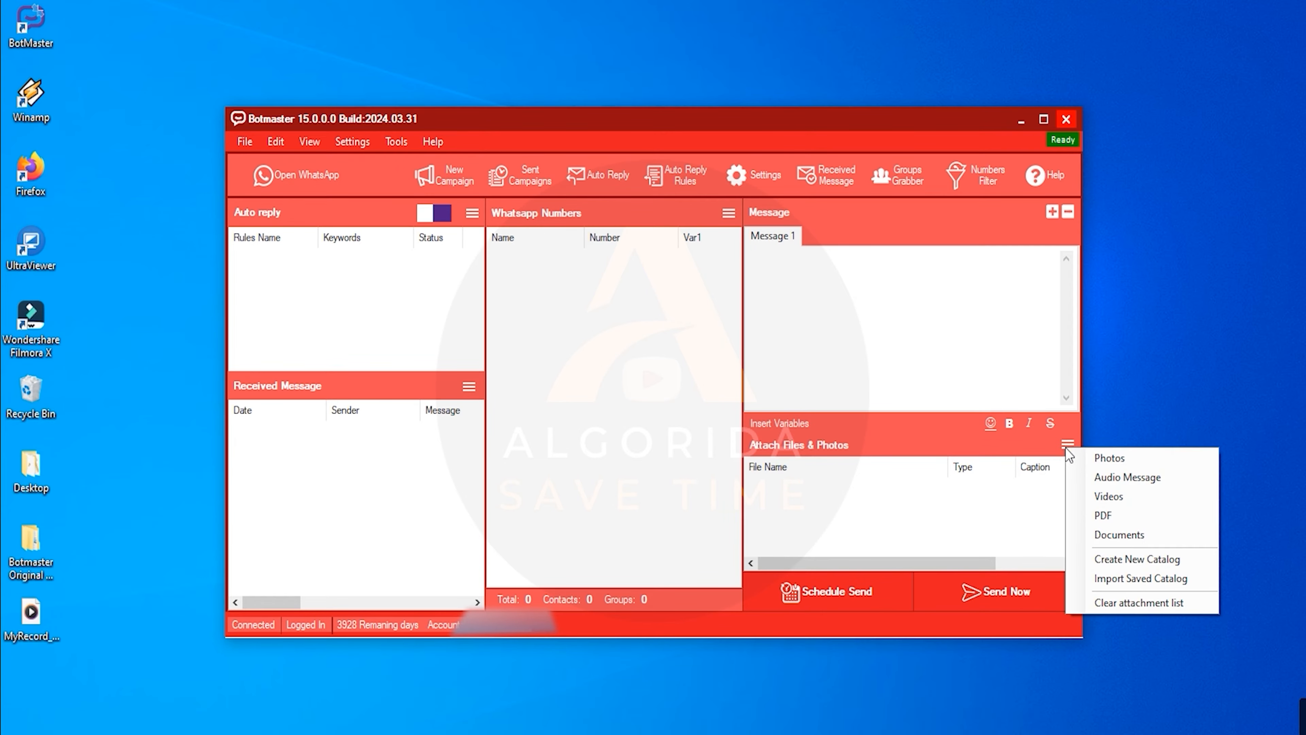
mouse_move(1103, 515)
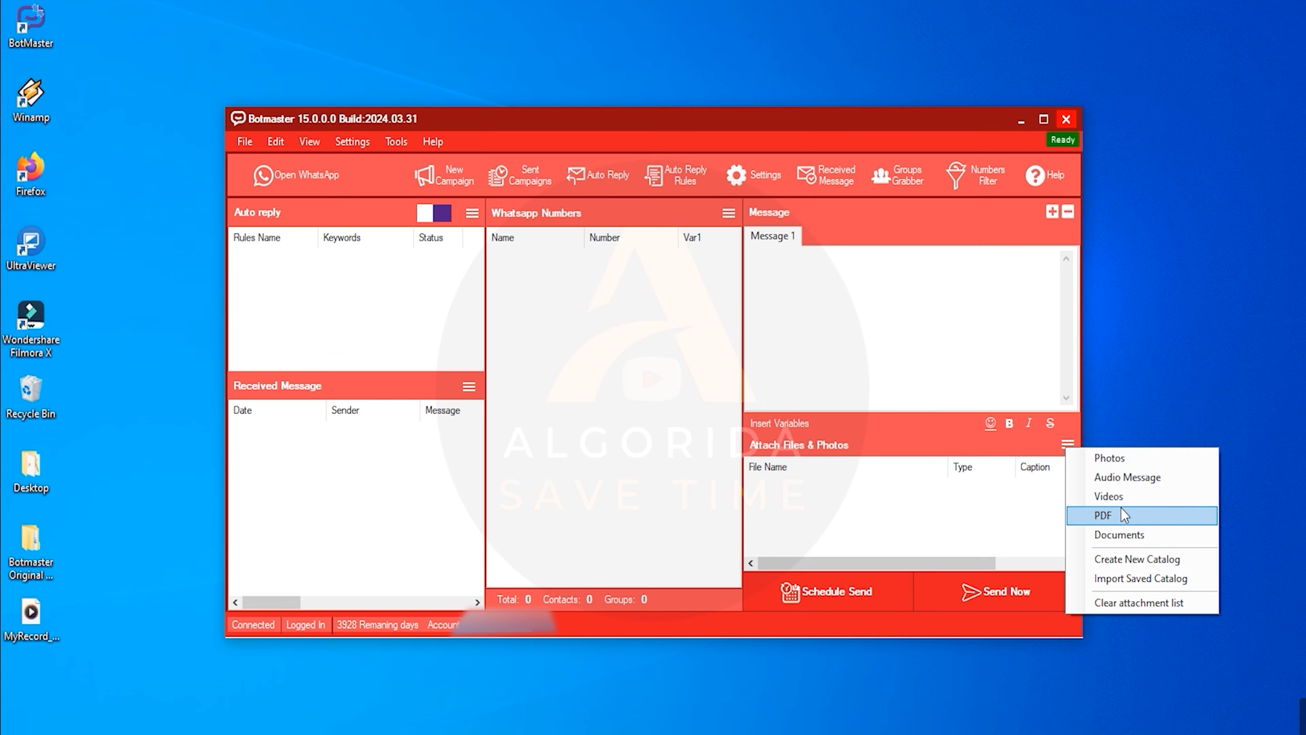
mouse_move(1141, 559)
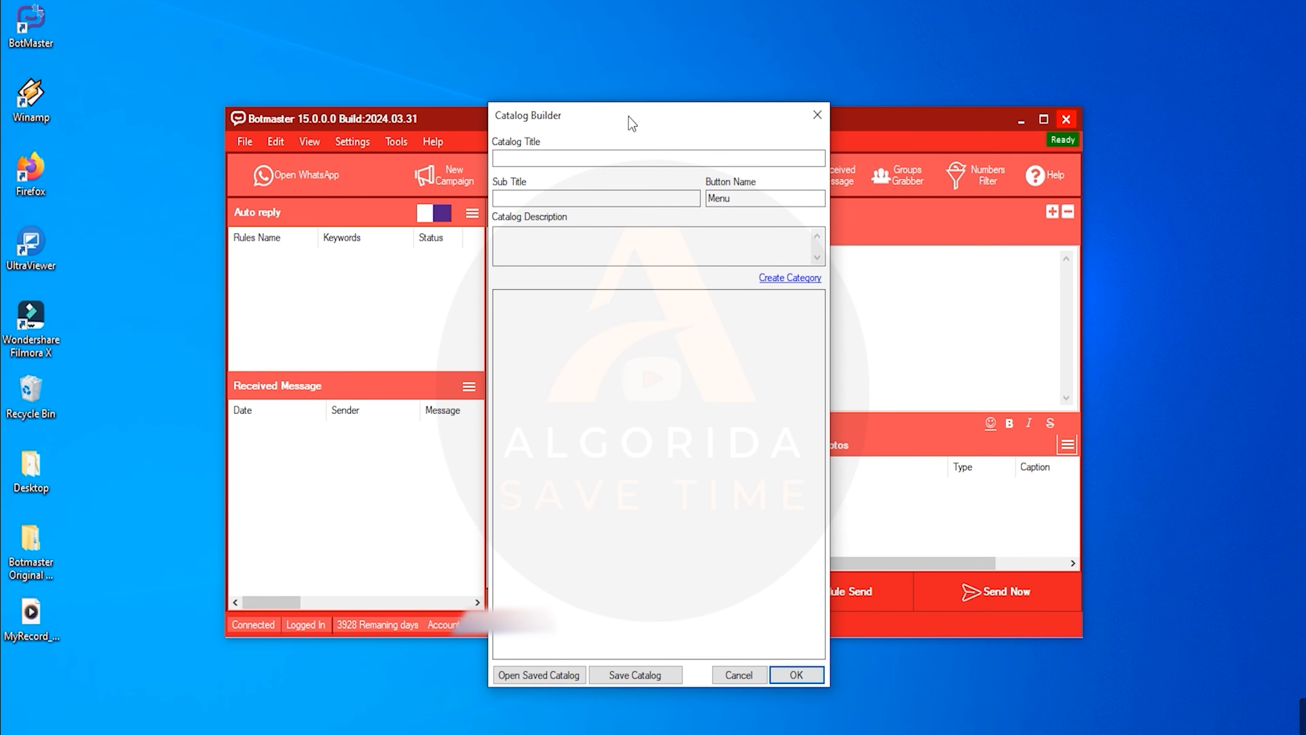
click(795, 675)
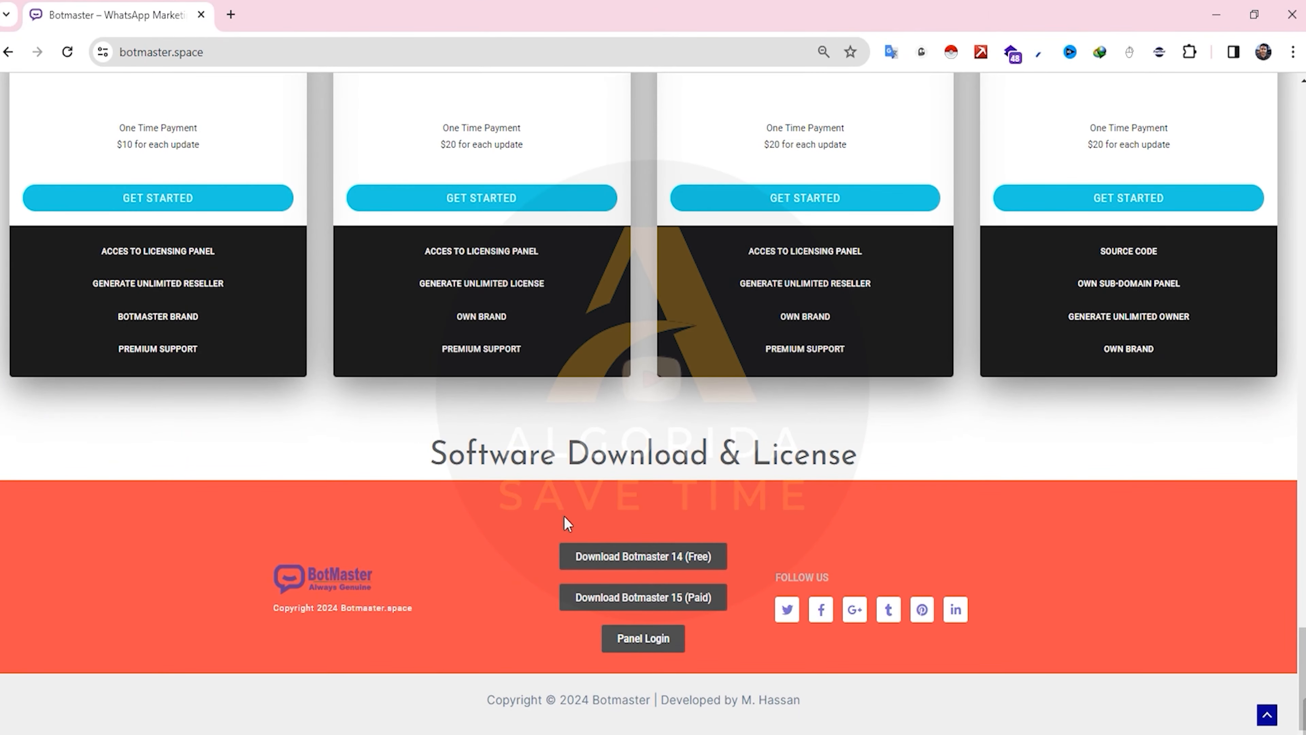
scroll(up, 3)
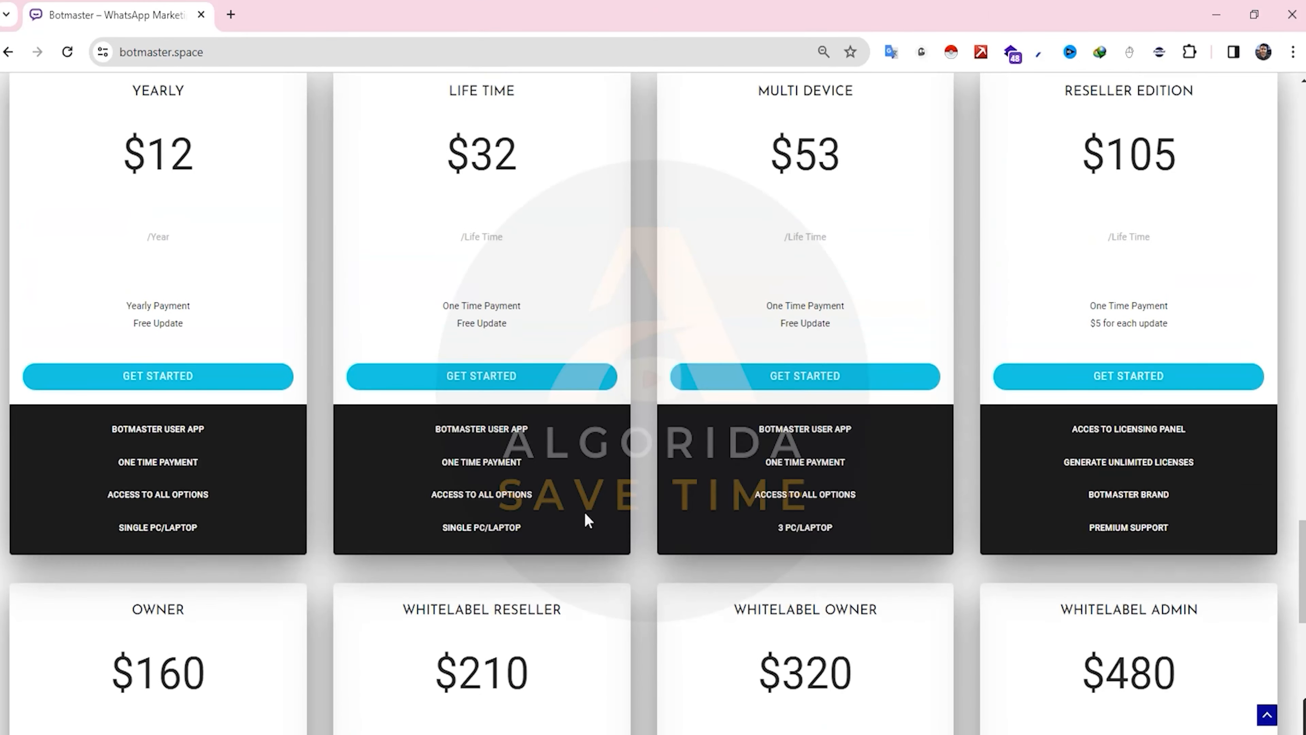